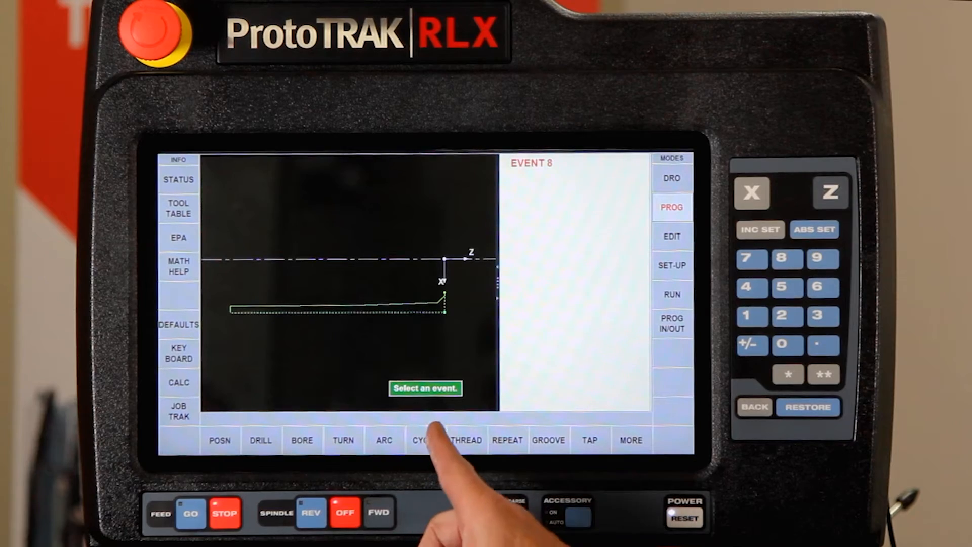
# Step: Choose THREAD as the event type for event 8
pyautogui.click(465, 440)
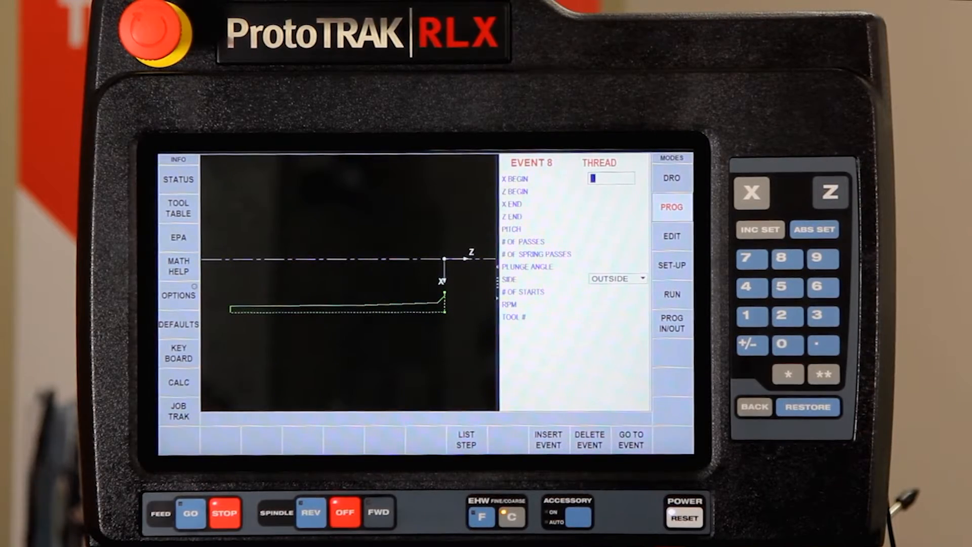
# Step: Switch event 8's thread type to CUSTOM in the event options
pyautogui.click(178, 295)
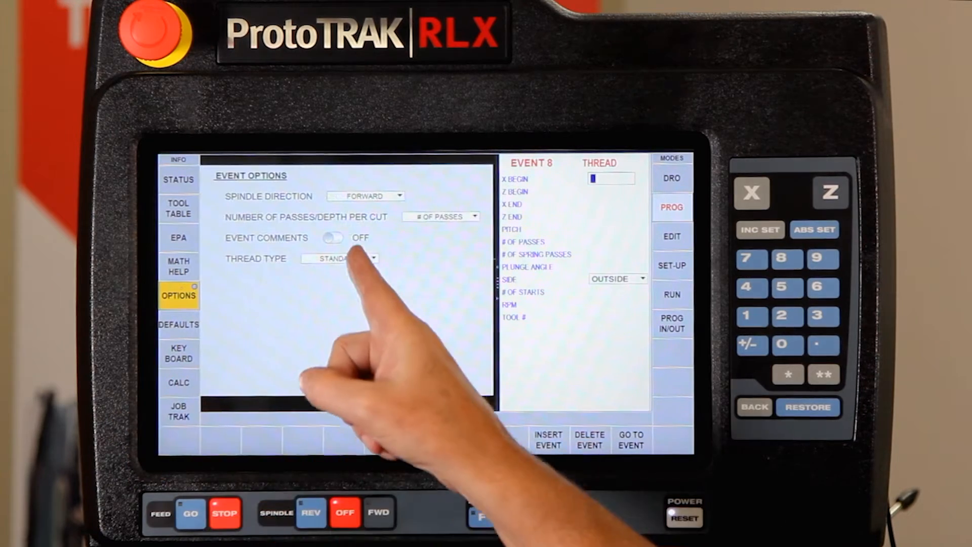
pyautogui.click(340, 258)
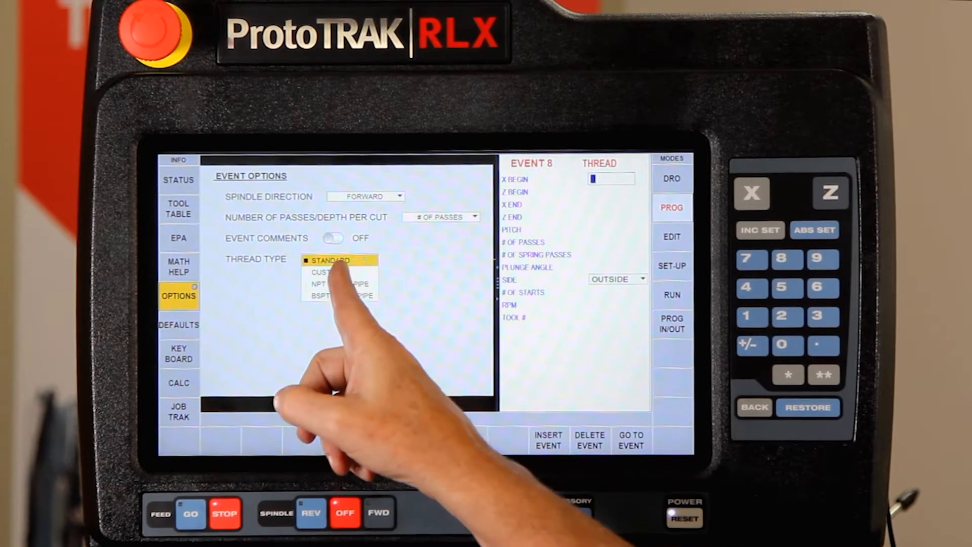
pyautogui.click(331, 260)
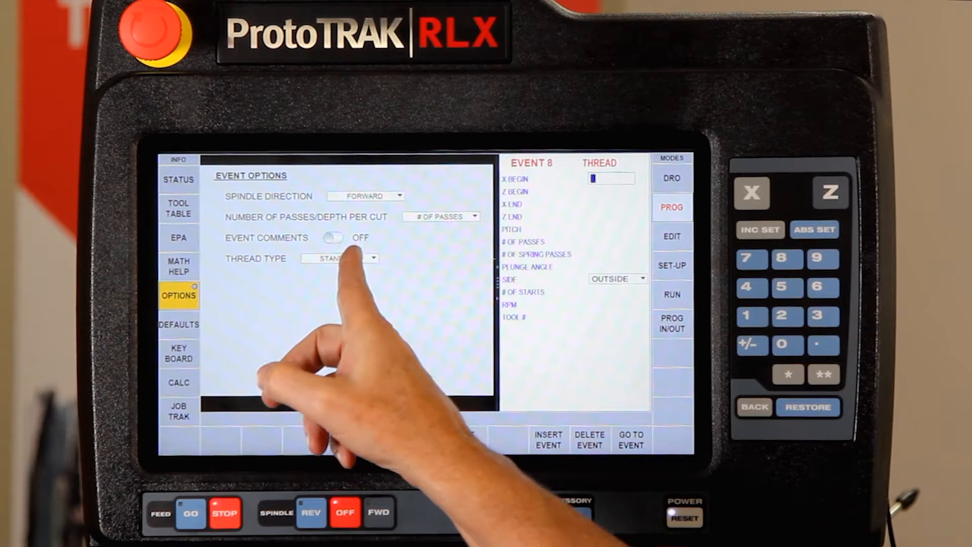
pyautogui.click(339, 258)
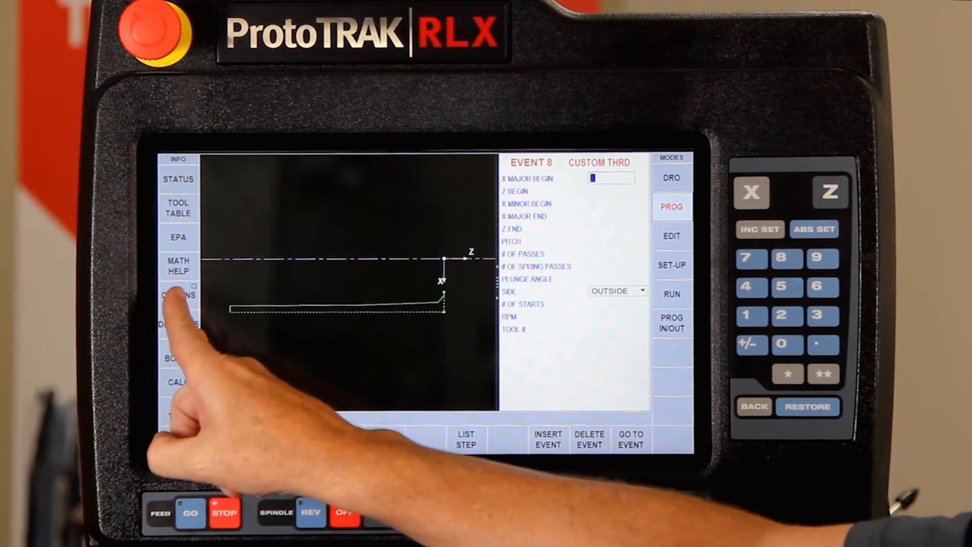
# Step: Set event 8's thread type to NPT TAPER PIPE in the options
pyautogui.click(178, 296)
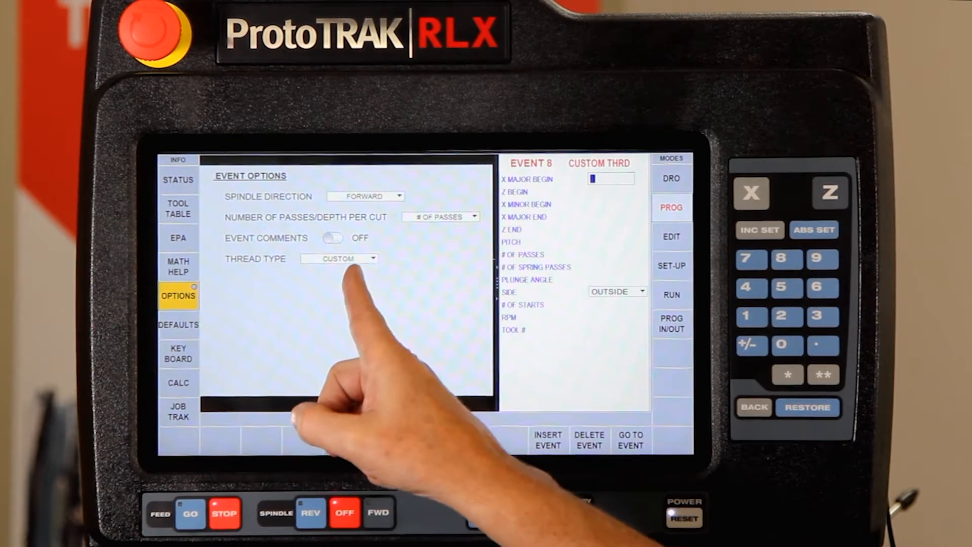
pyautogui.click(340, 259)
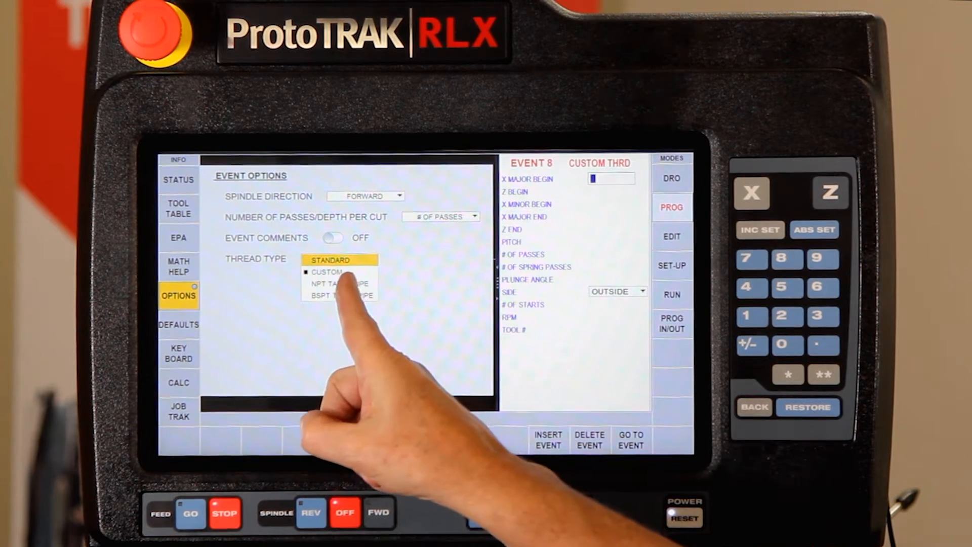
pyautogui.click(340, 284)
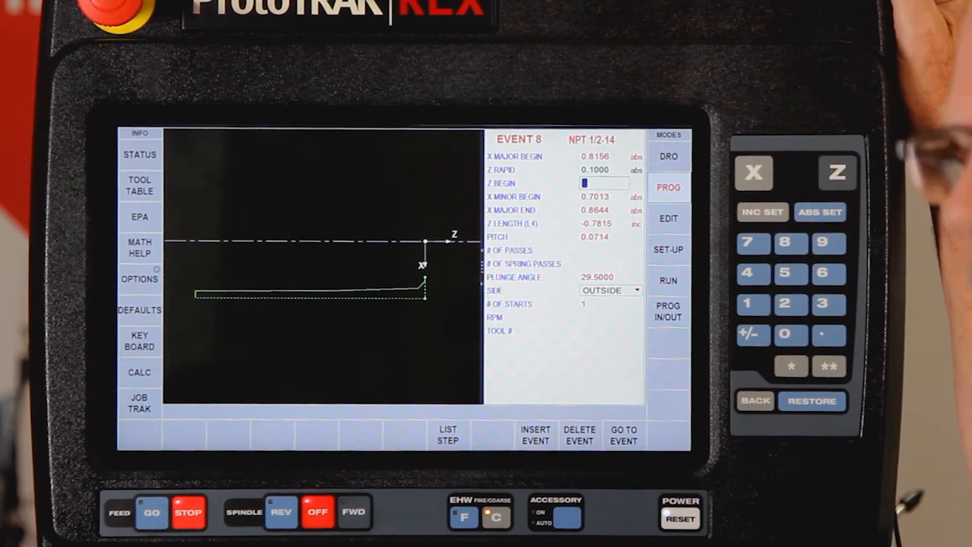
# Step: Save the completed NPT thread event with INC SET, starting event 9
pyautogui.click(786, 333)
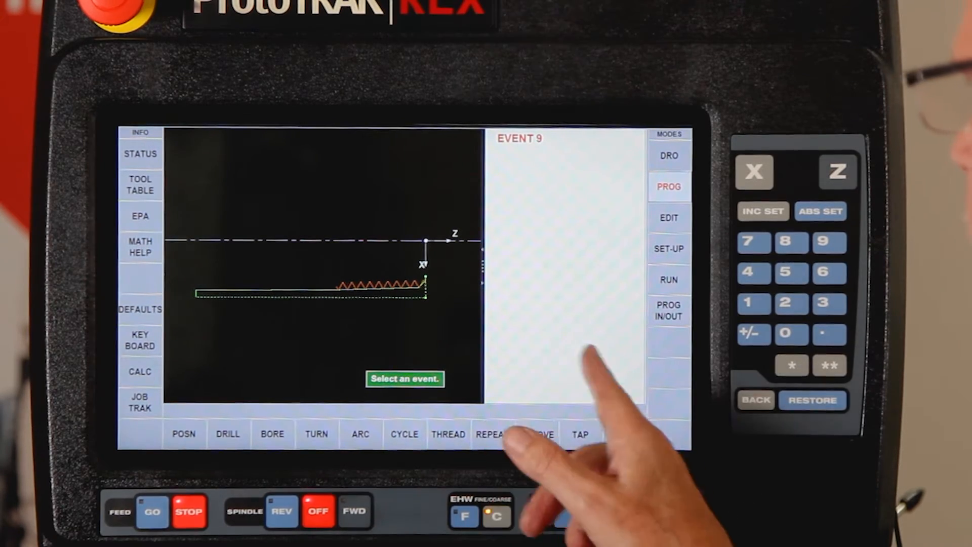
# Step: Return to event 8 via GO TO EVENT to review the thread
pyautogui.click(447, 434)
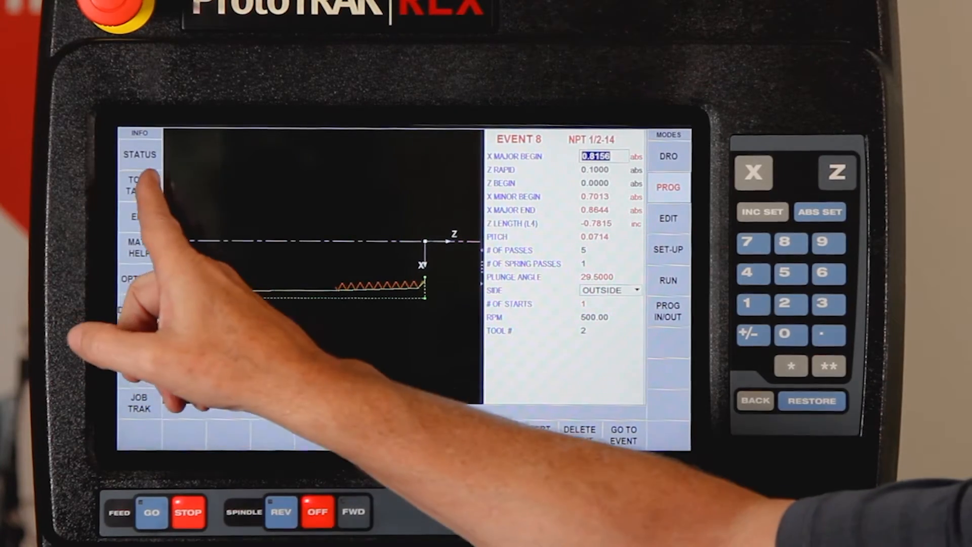
# Step: Assign library thread OD tool 103 to program tool 2 in the tool table
pyautogui.click(138, 183)
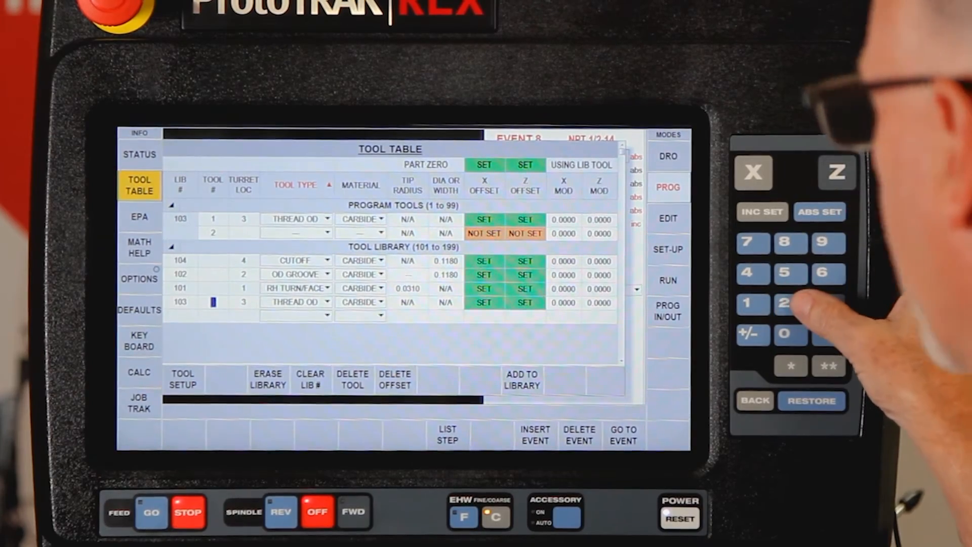
pyautogui.click(828, 304)
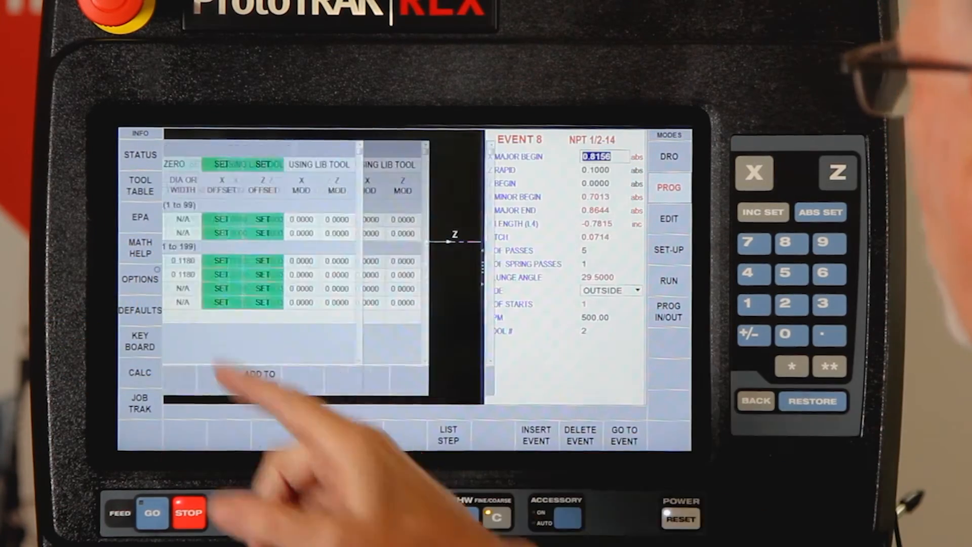
pyautogui.click(668, 249)
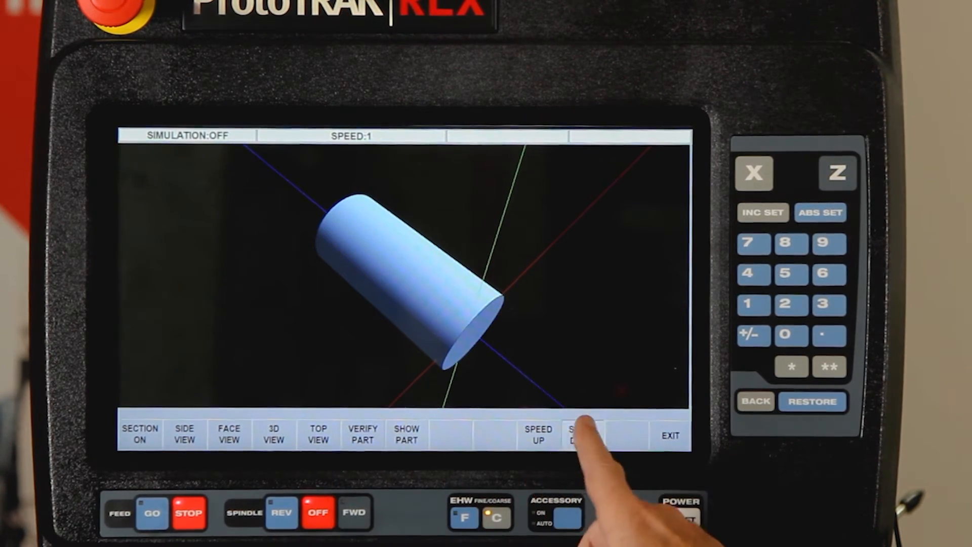
# Step: Slow down the running 3D verify simulation with SPEED DOWN
pyautogui.click(582, 434)
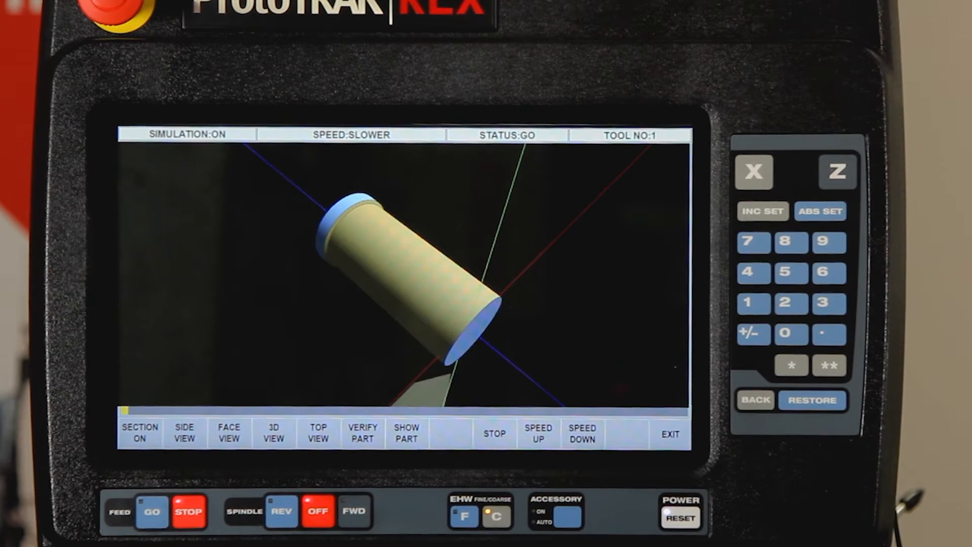